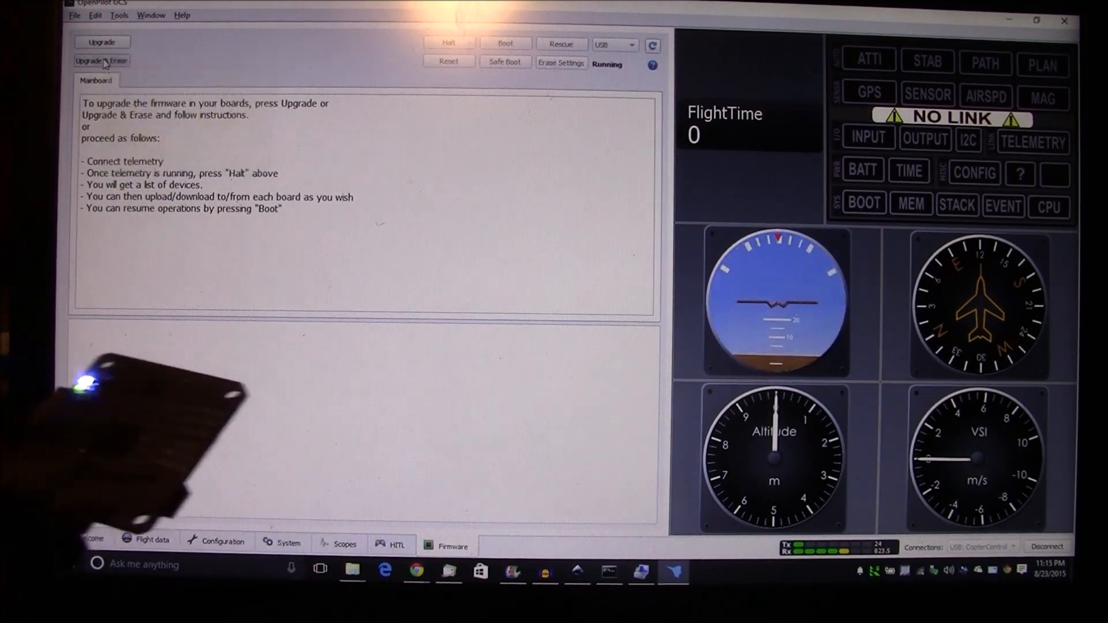
# - Disconnect the CC3D board so the USB: CopterControl telemetry link closes
pyautogui.click(102, 62)
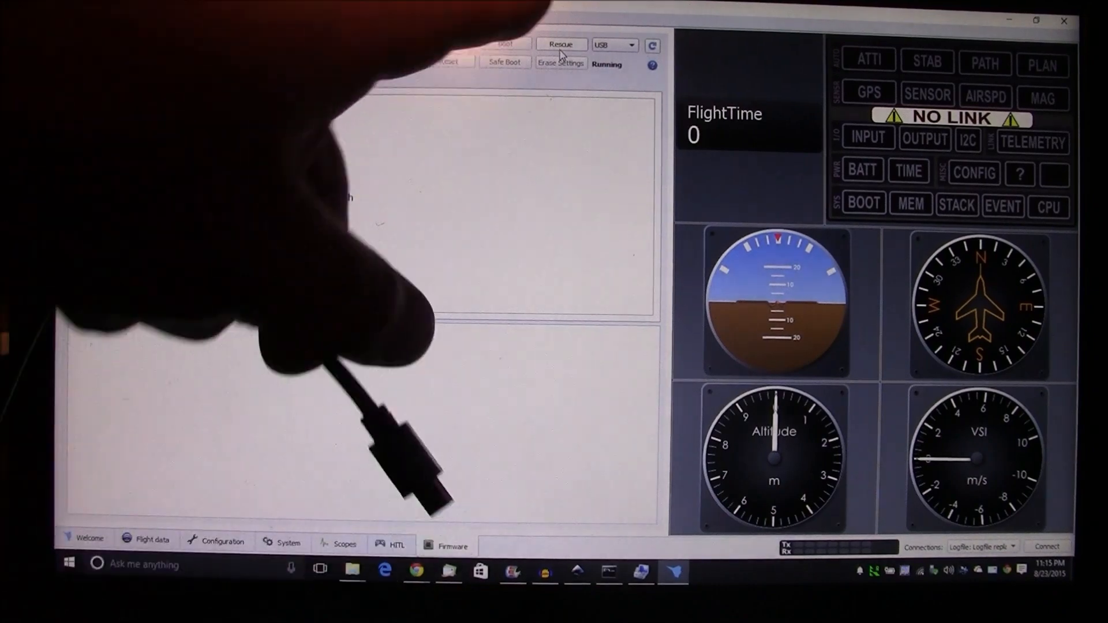
# - Start Rescue so the CC3D enters bootloader and reports on-device firmware RELEASE-14.01
pyautogui.click(562, 45)
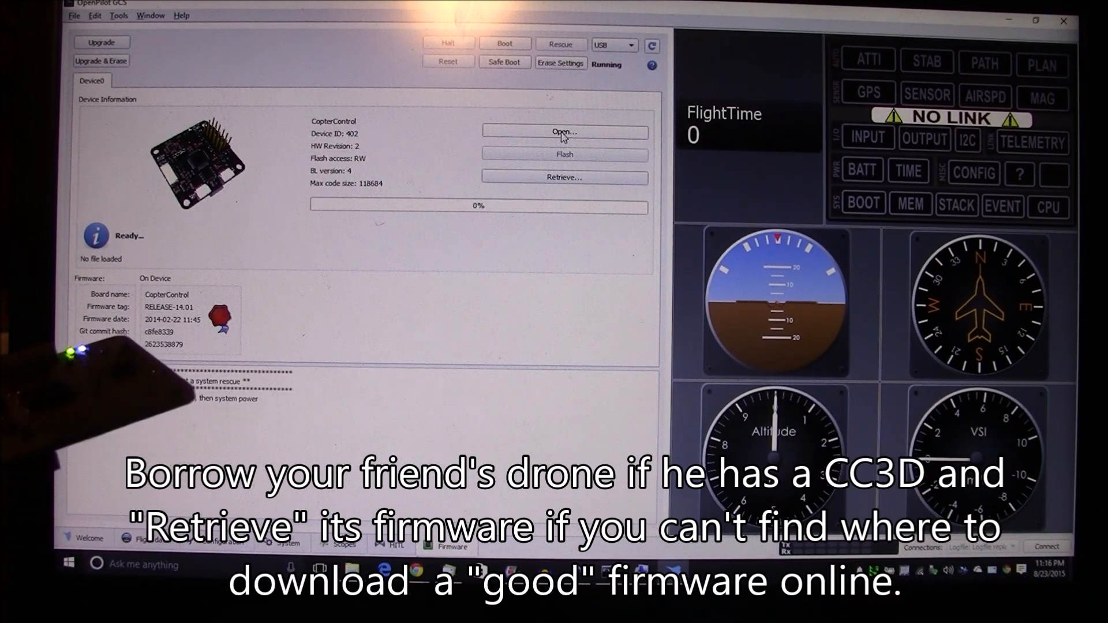
# - Load et200-cc3d.bin from Program Files (x86)\OpenPilot\drivers as the firmware file
pyautogui.click(565, 132)
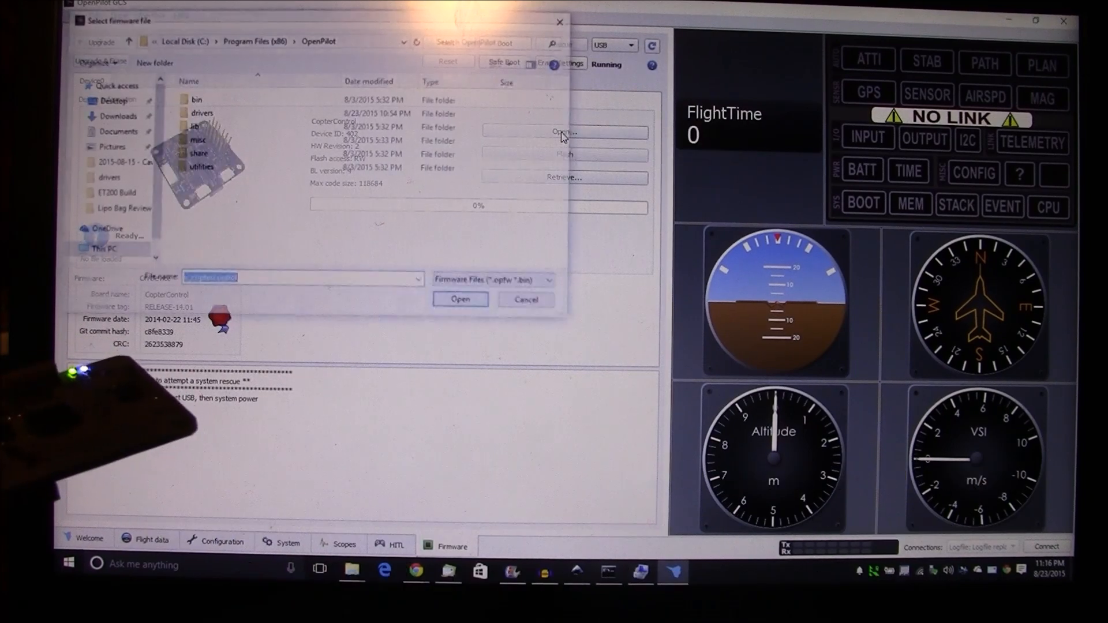
pyautogui.click(200, 113)
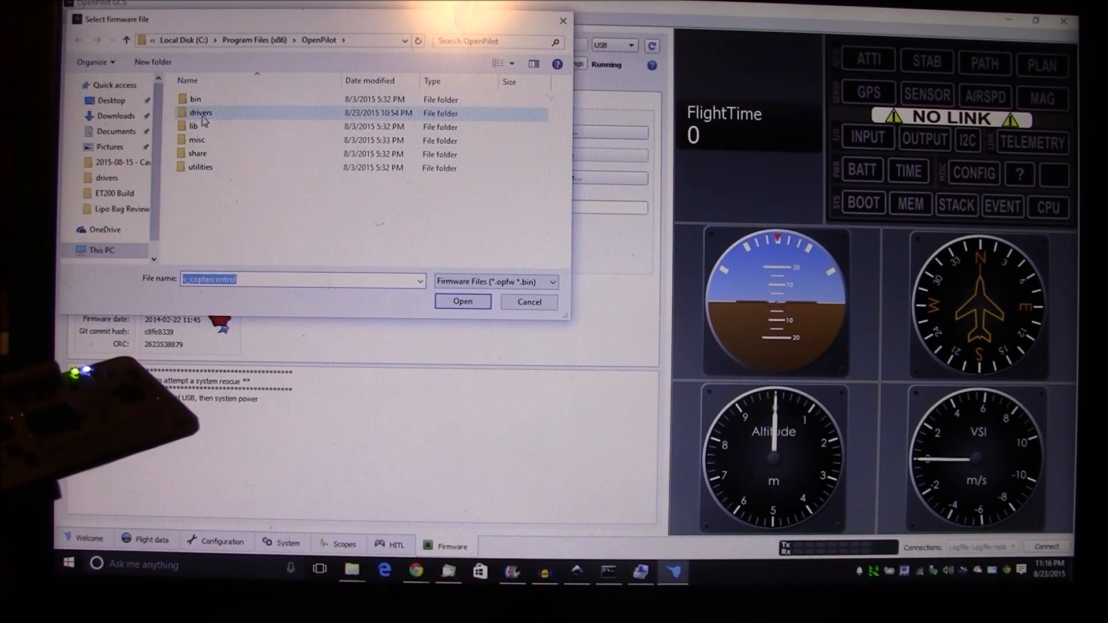
pyautogui.doubleClick(201, 112)
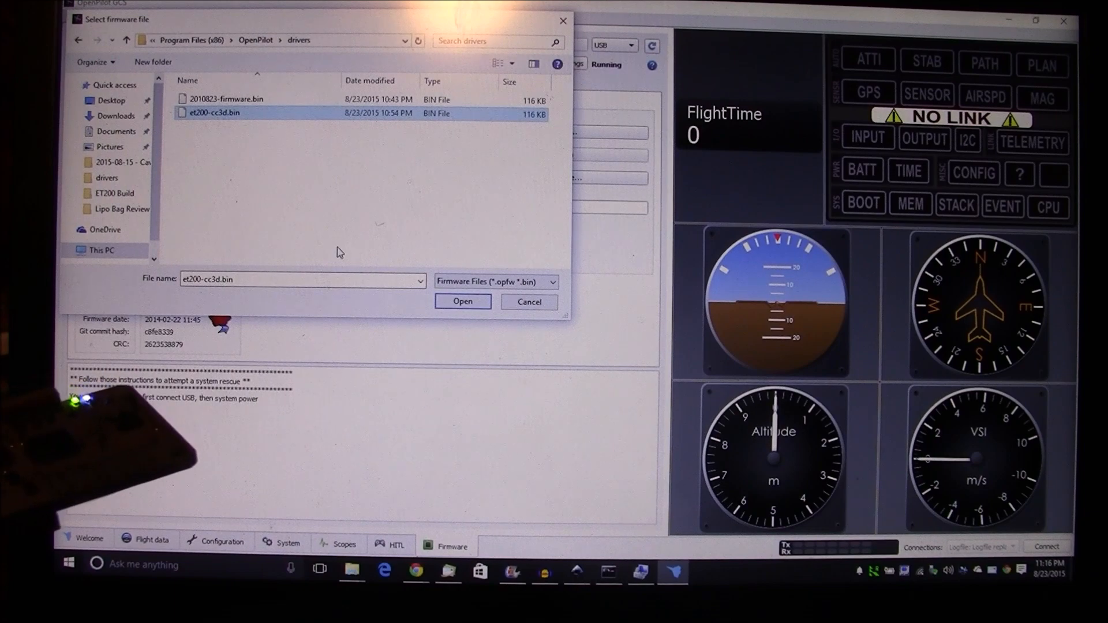
pyautogui.click(462, 301)
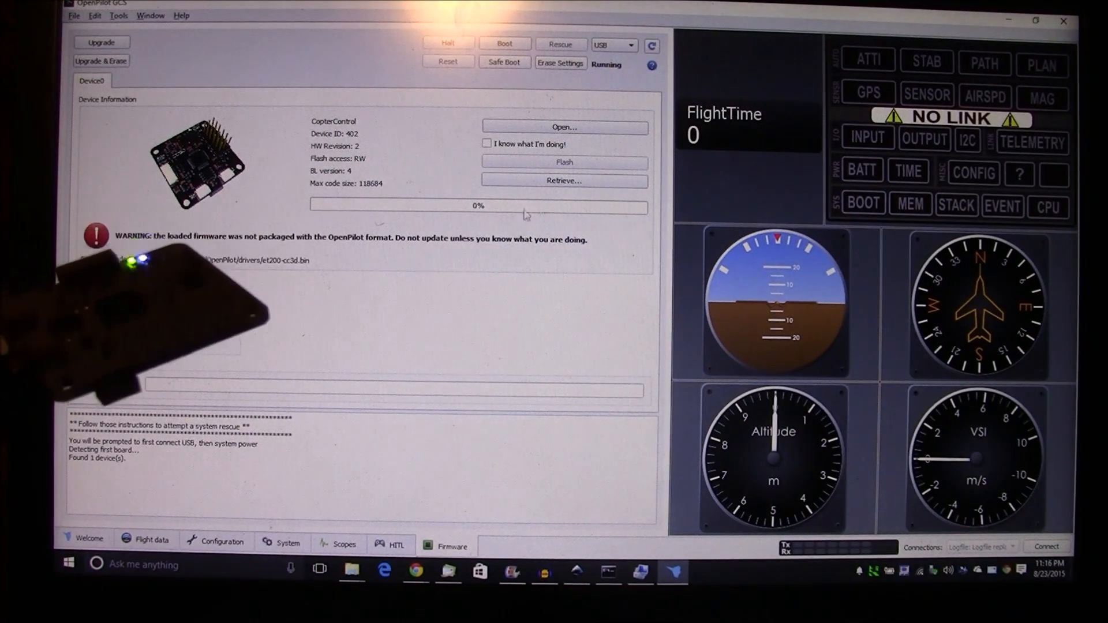
# - Accept the 'I know what I'm doing!' warning and flash et200-cc3d.bin onto the CC3D
pyautogui.click(487, 144)
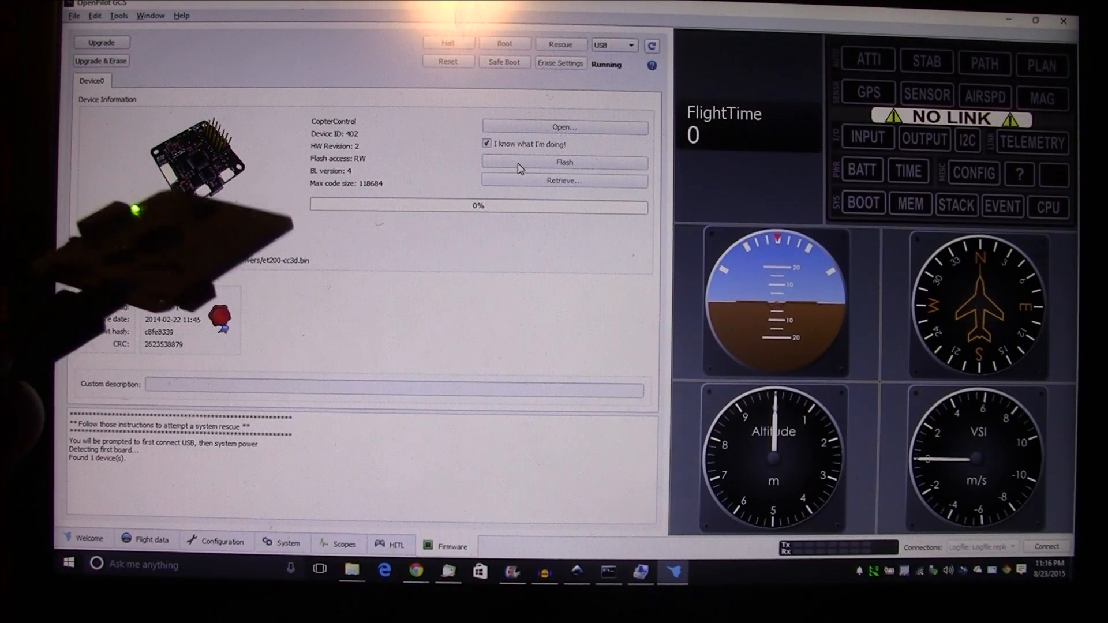
pyautogui.click(563, 162)
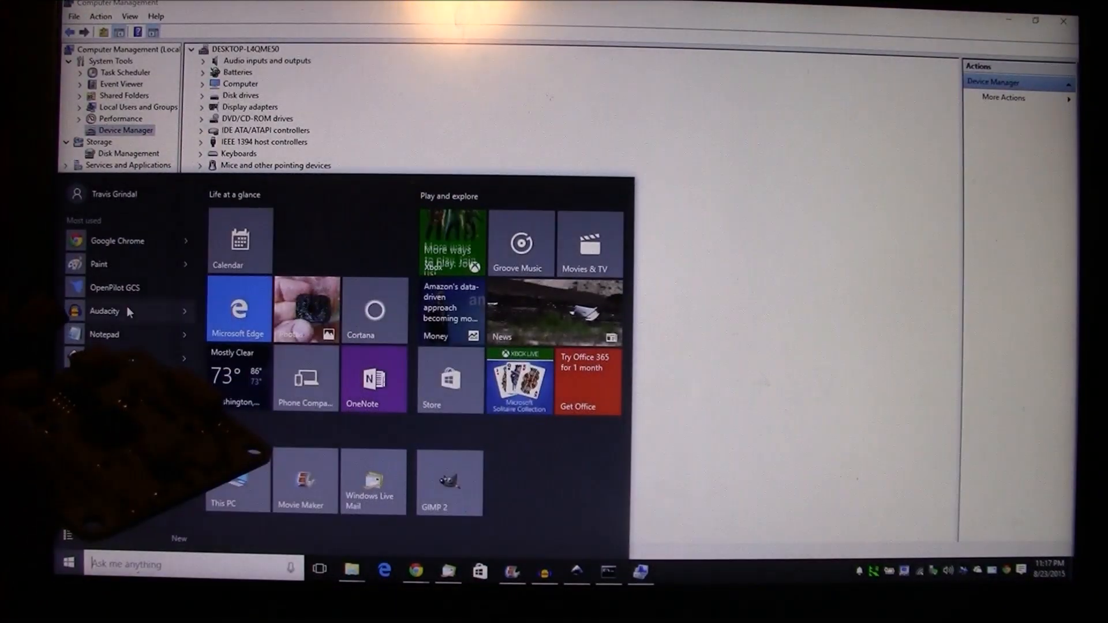
# - Relaunch OpenPilot GCS from the Start menu's Most used list
pyautogui.click(115, 287)
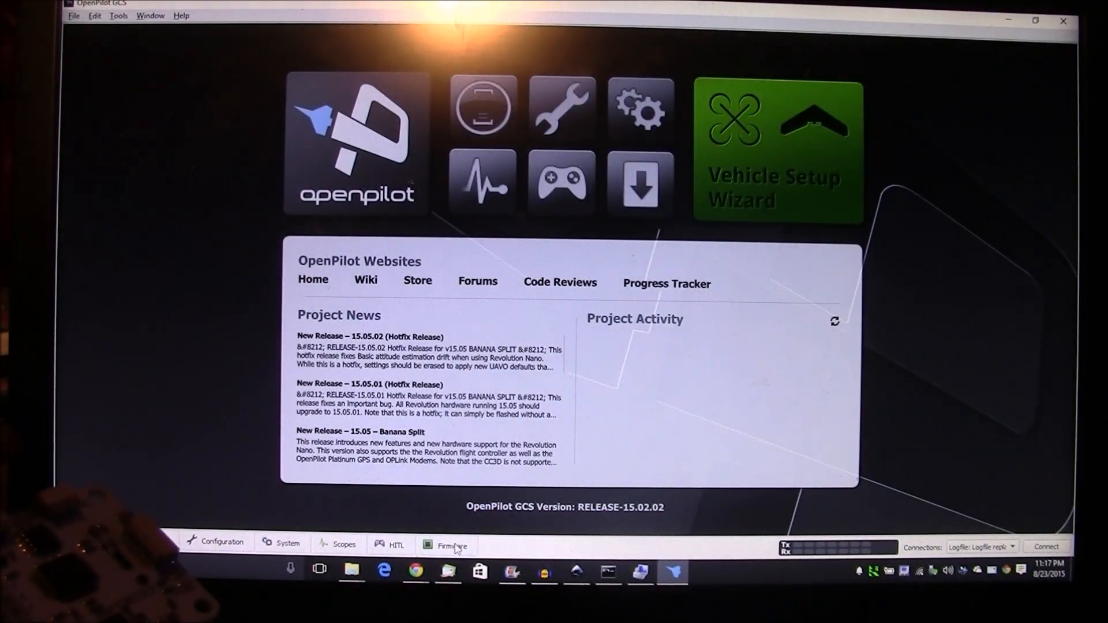
# - Show the Firmware page for the connected CopterControl, which warns of a version mismatch
pyautogui.click(454, 543)
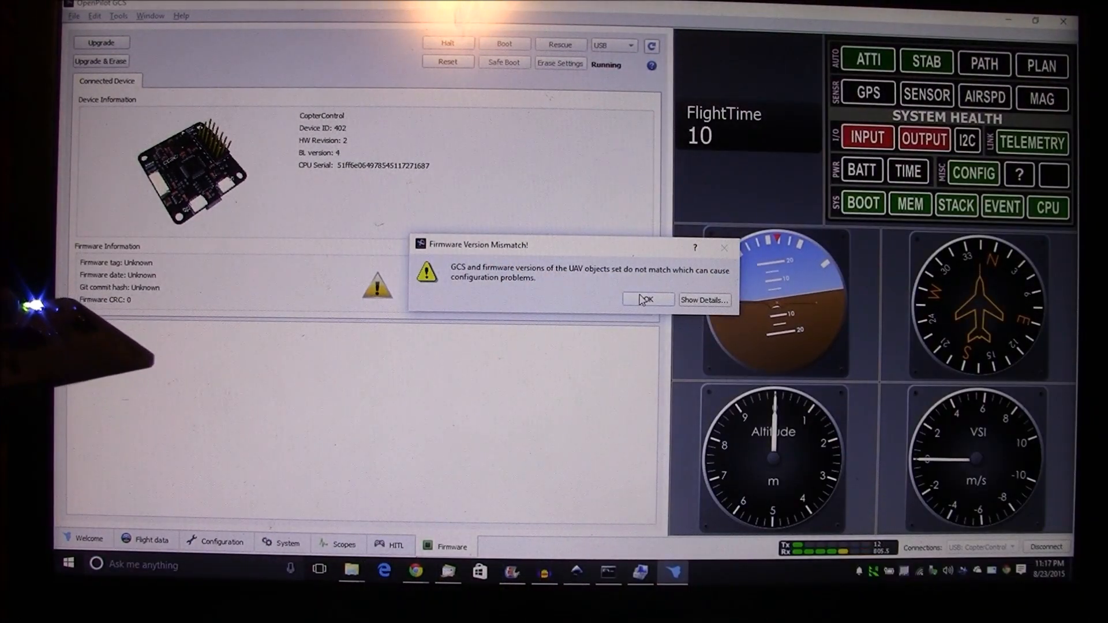
# - Dismiss the mismatch warning and run Upgrade & Erase to RELEASE-15.02.02
pyautogui.click(647, 299)
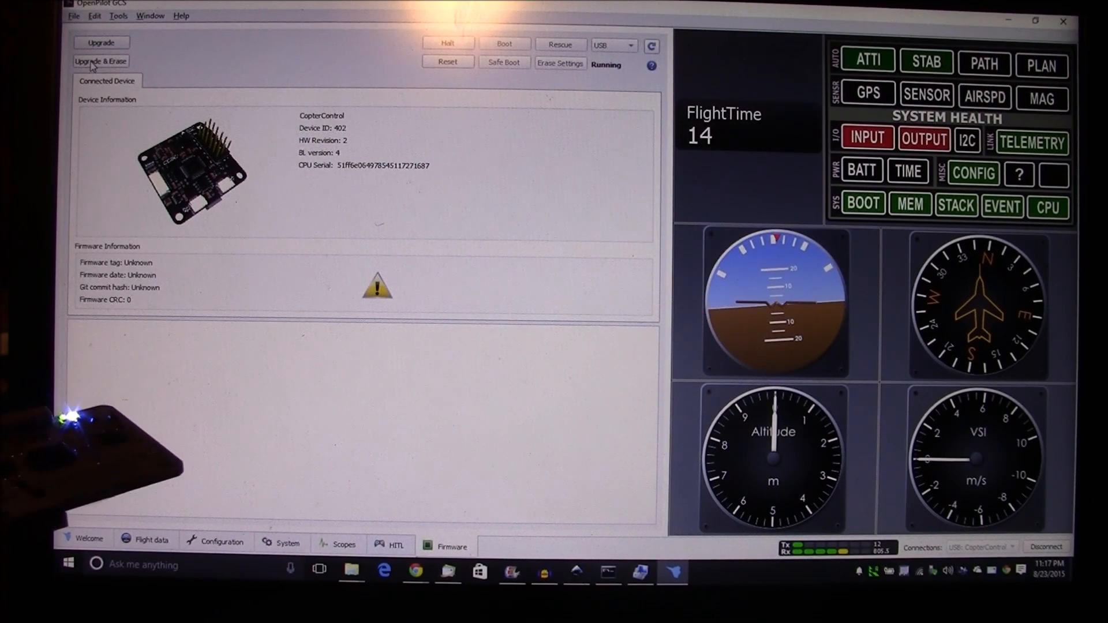
pyautogui.moveTo(101, 61)
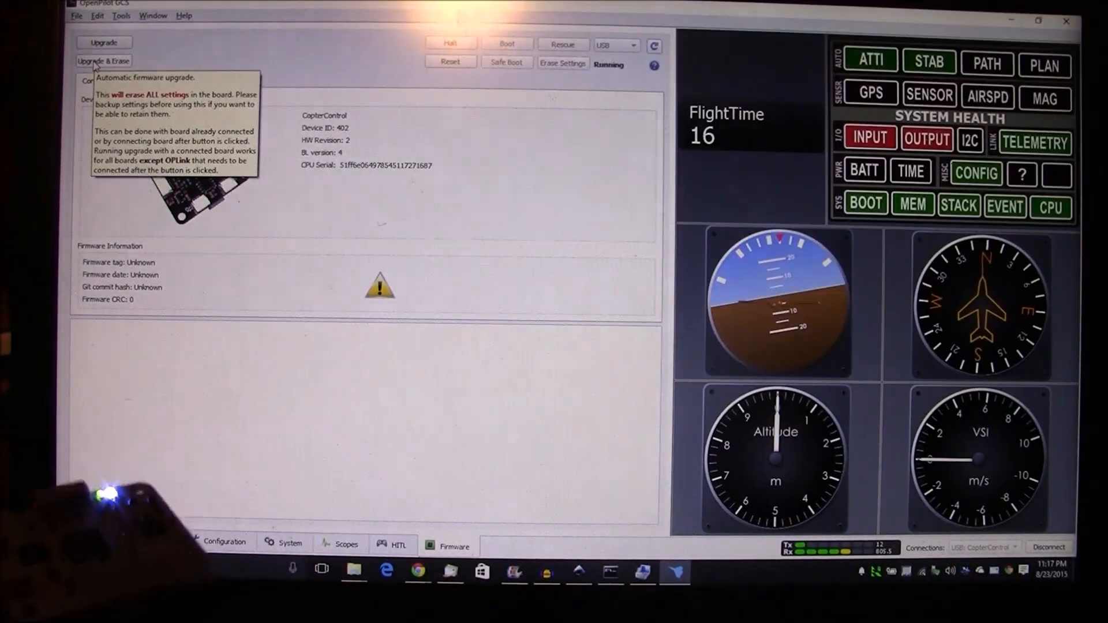
pyautogui.click(104, 61)
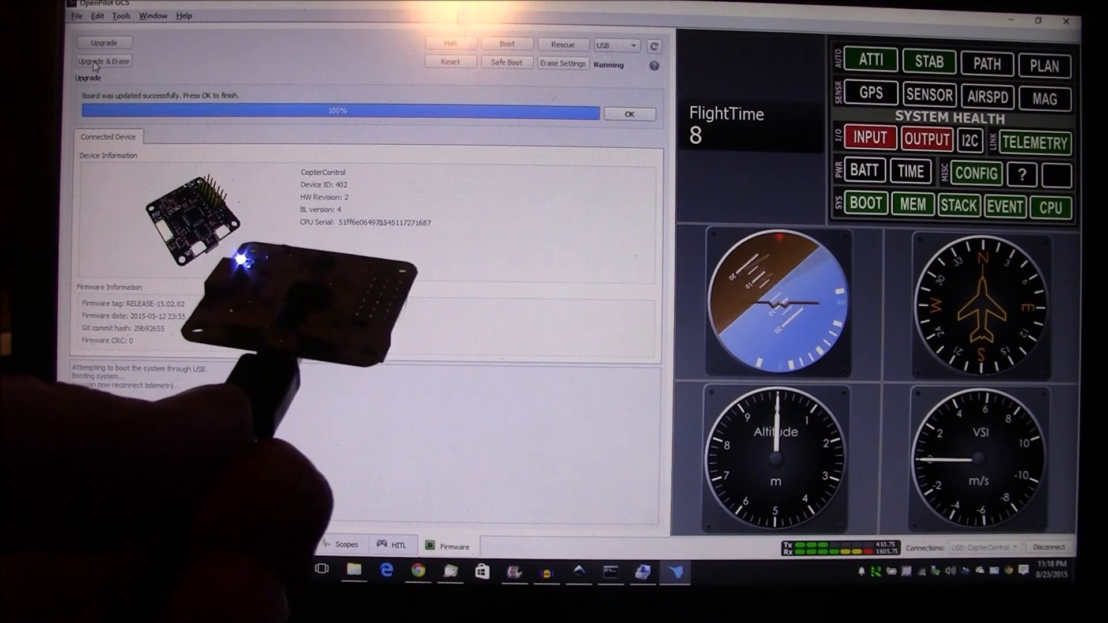
# - Acknowledge the successful update so the CC3D halts into bootloader showing RELEASE-15.02.02
pyautogui.click(628, 115)
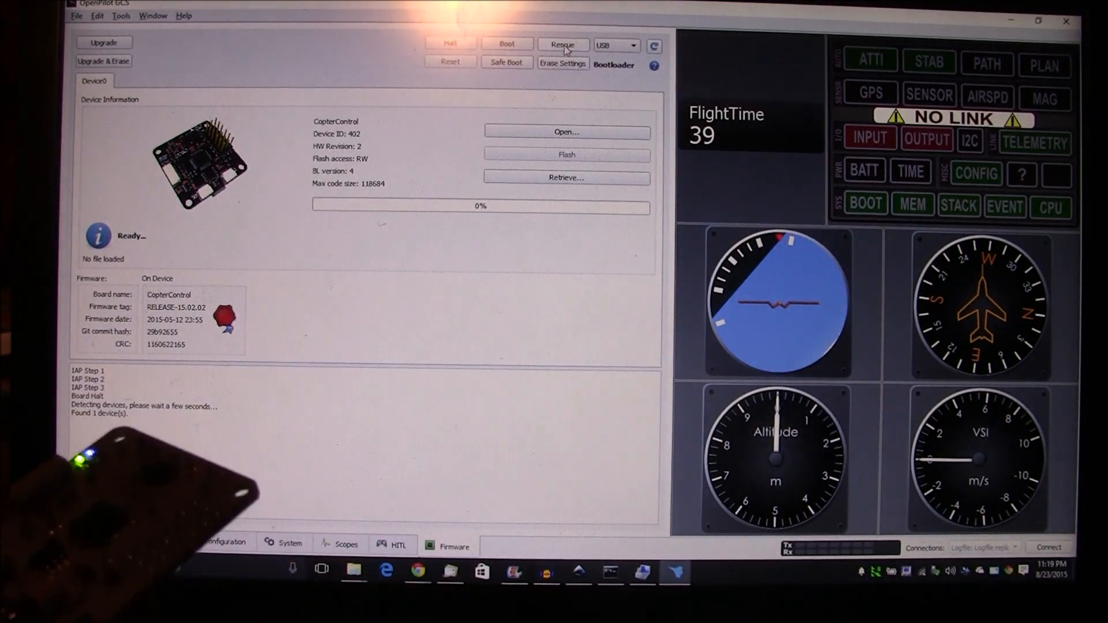
pyautogui.moveTo(562, 45)
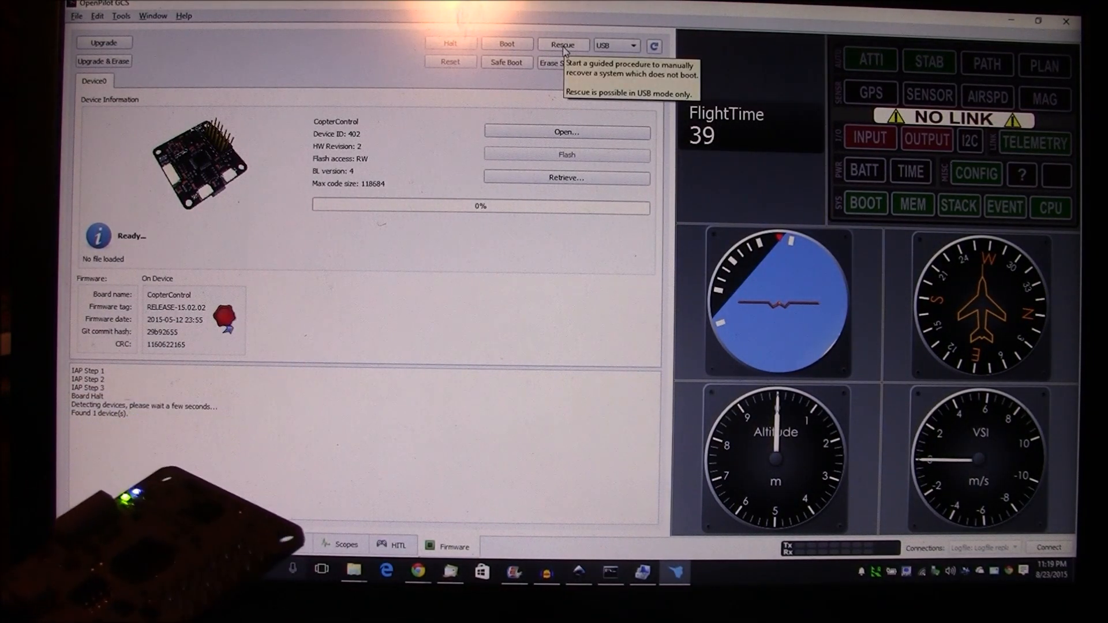